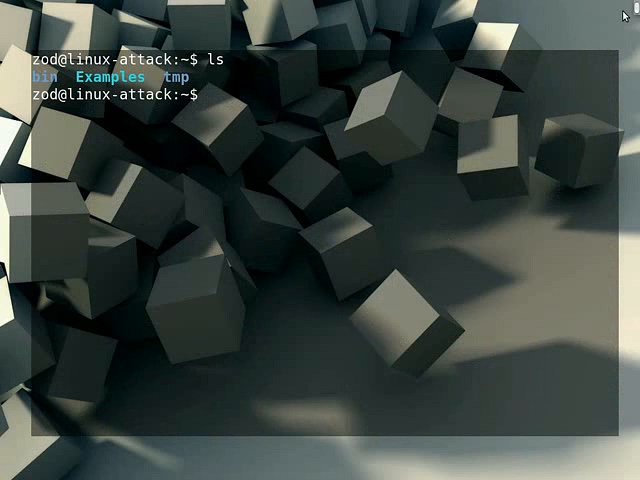
Make a scripts directory with mkdir, confirm it with ls, and cd into it.
{"action": "type", "text": "mkdir"}
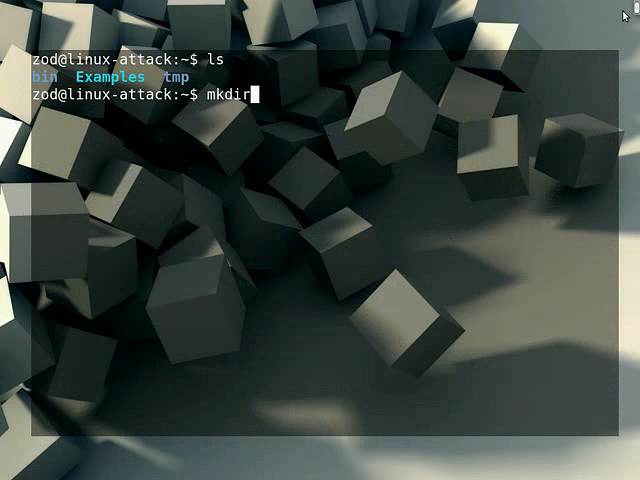
{"action": "type", "text": "scripts"}
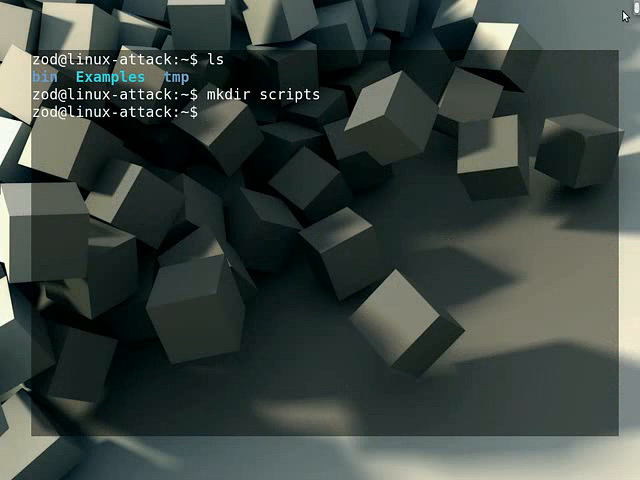
{"action": "type", "text": "ls"}
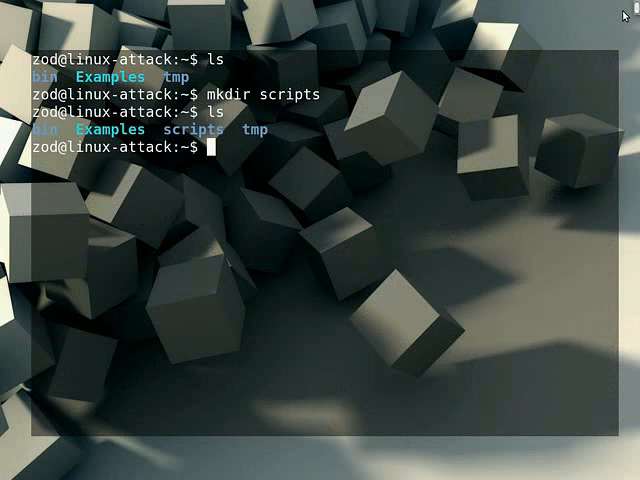
{"action": "type", "text": "cd"}
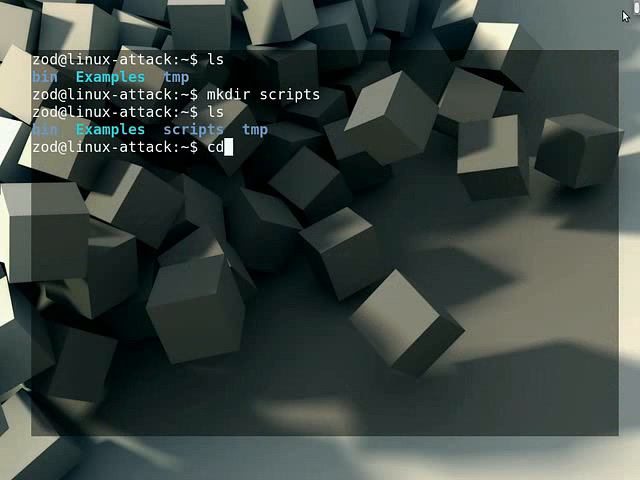
{"action": "type", "text": "scripts"}
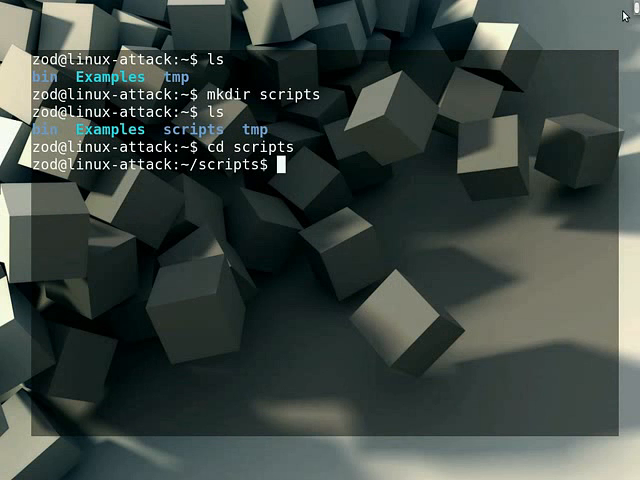
Launch nano on a new empty file named test.sh.
{"action": "type", "text": "n"}
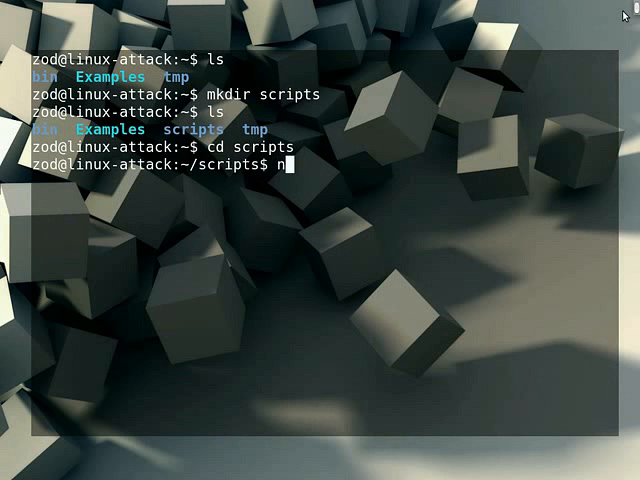
{"action": "type", "text": "ano"}
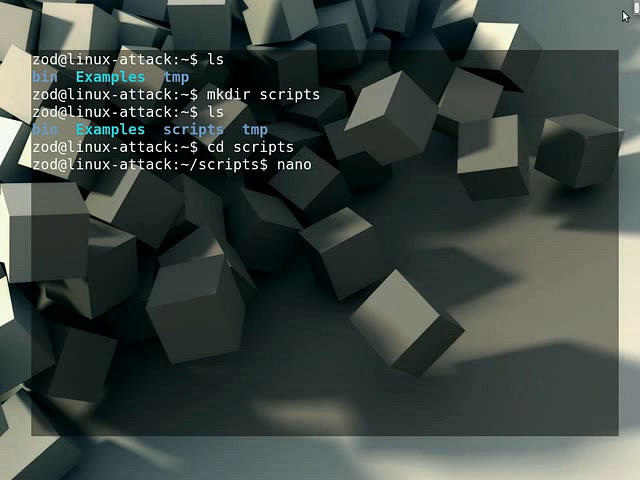
{"action": "type", "text": "test.s"}
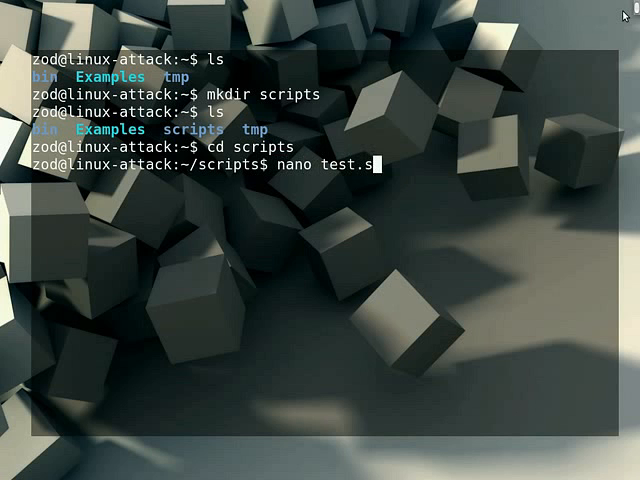
{"action": "type", "text": "h"}
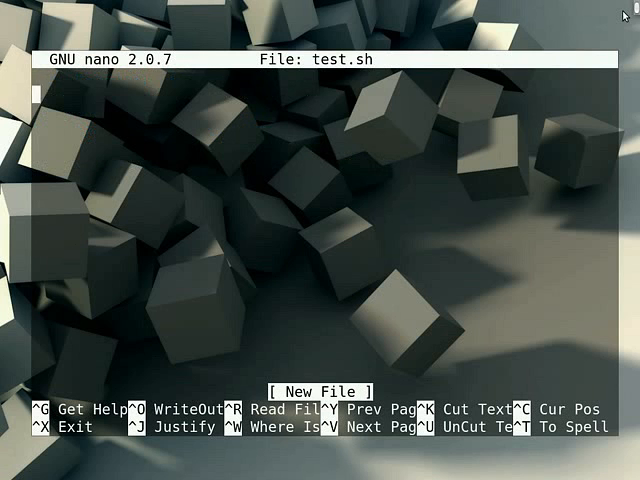
Write the #!/bin/bash shebang as the first line of test.sh.
{"action": "type", "text": "#"}
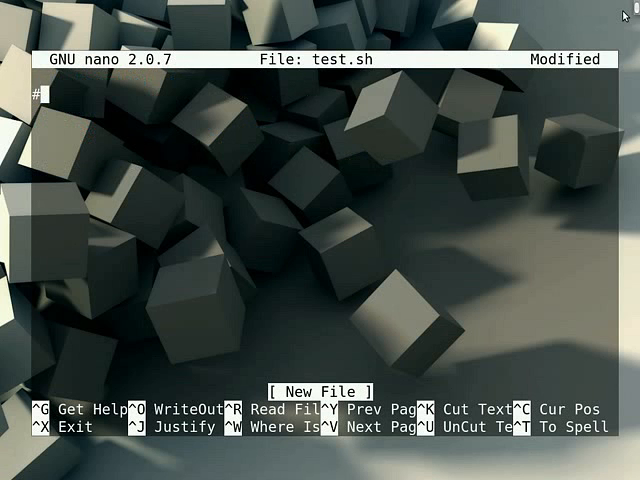
{"action": "type", "text": "!"}
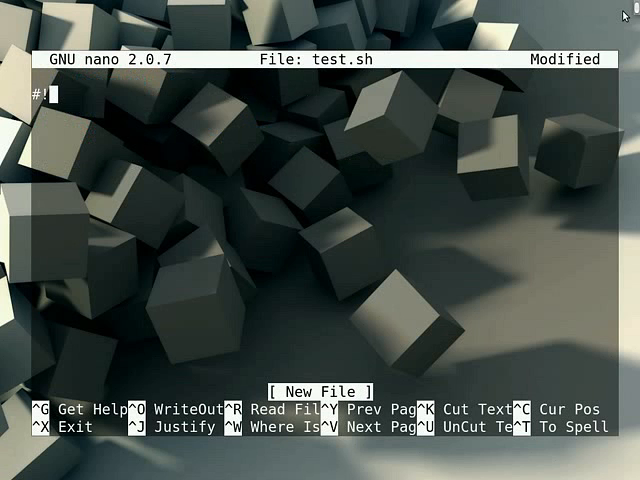
{"action": "type", "text": "/bin"}
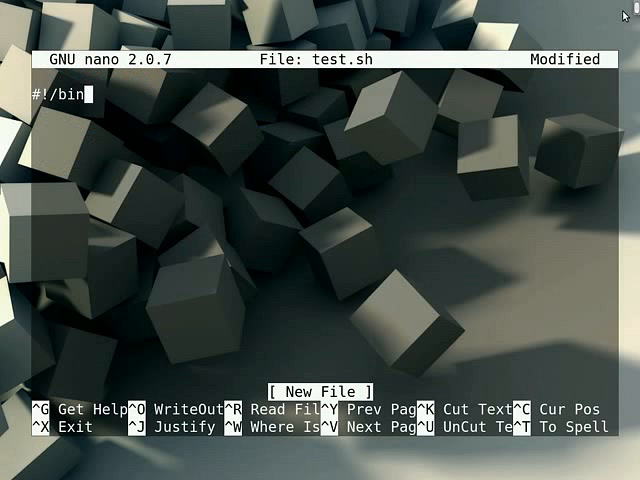
{"action": "type", "text": "/bash"}
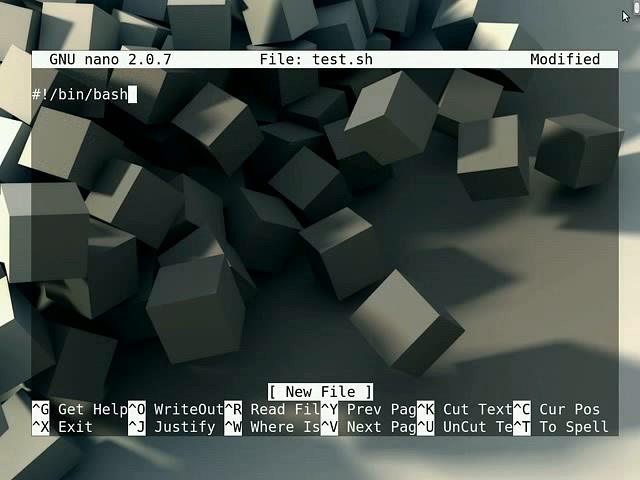
Add the line echo "This is a test !", then save test.sh and exit nano.
{"action": "type", "text": "echo \""}
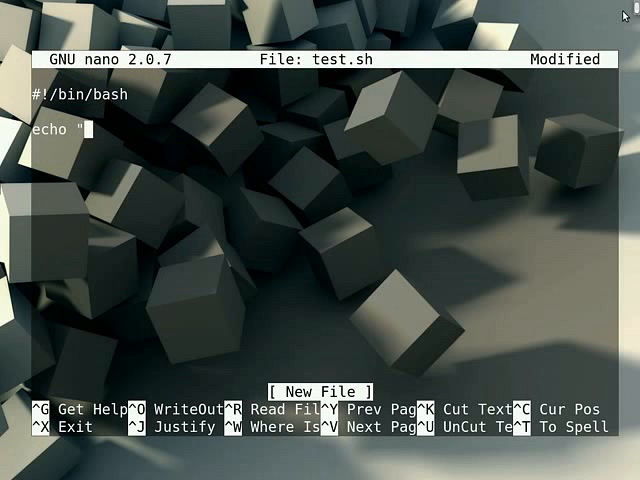
{"action": "type", "text": "T"}
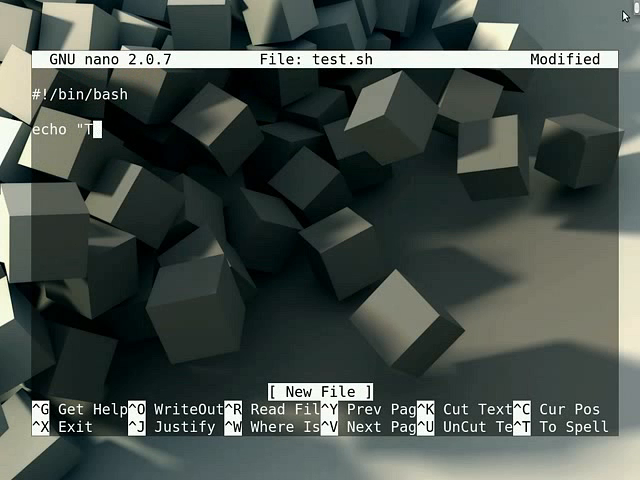
{"action": "type", "text": "his is a test"}
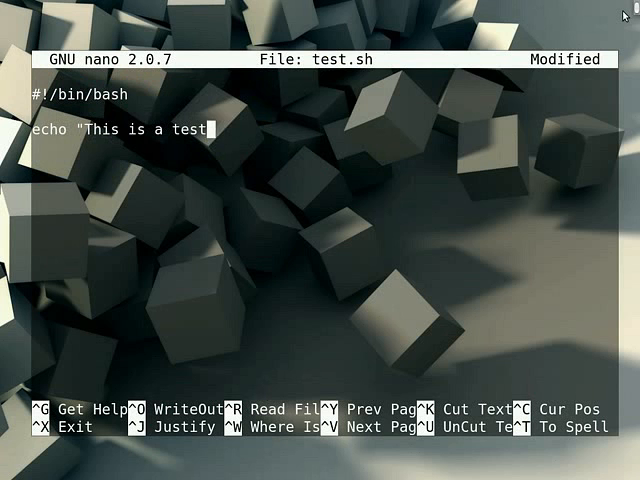
{"action": "type", "text": "!\""}
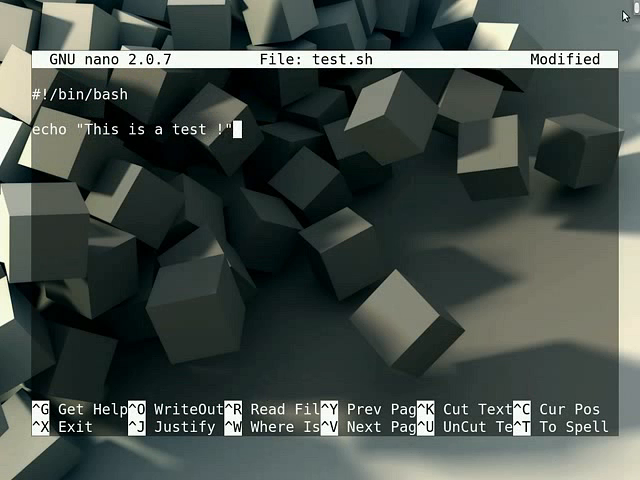
{"action": "key", "text": "ctrl+x"}
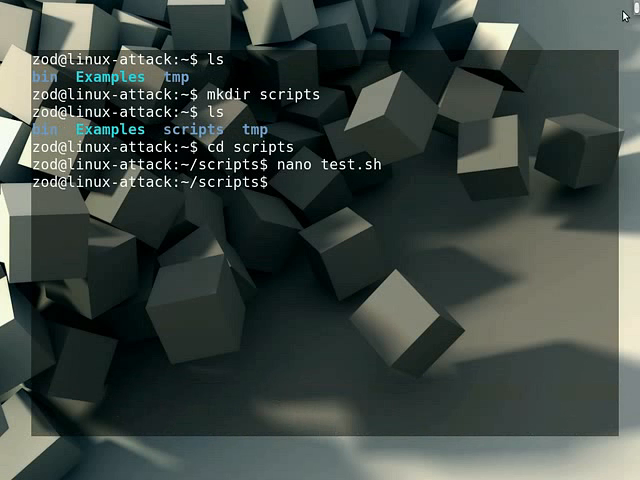
List the folder, run chmod u+x test.sh, then cd .. back to home.
{"action": "type", "text": "ls"}
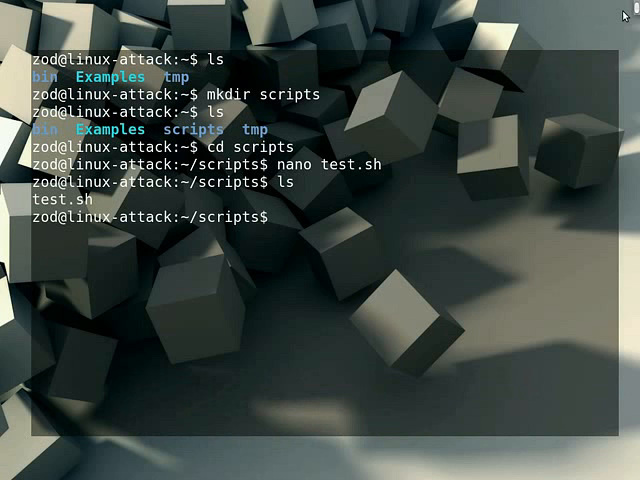
{"action": "type", "text": "chm"}
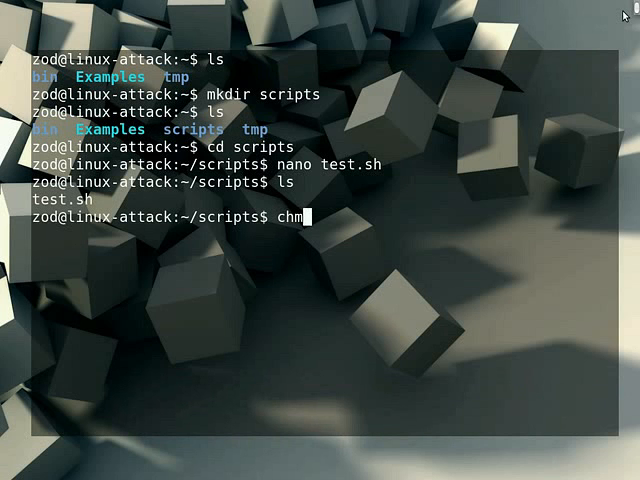
{"action": "type", "text": "od u+x test"}
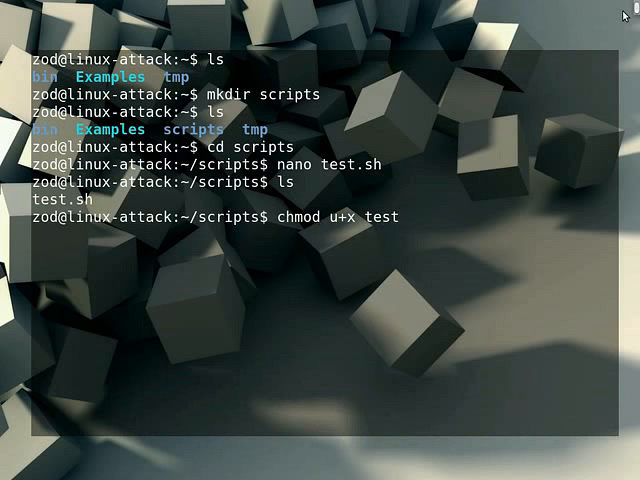
{"action": "type", "text": ".sh"}
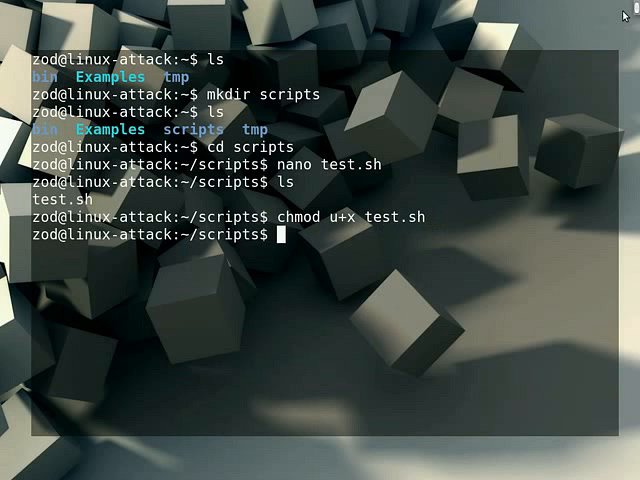
{"action": "type", "text": "cd .."}
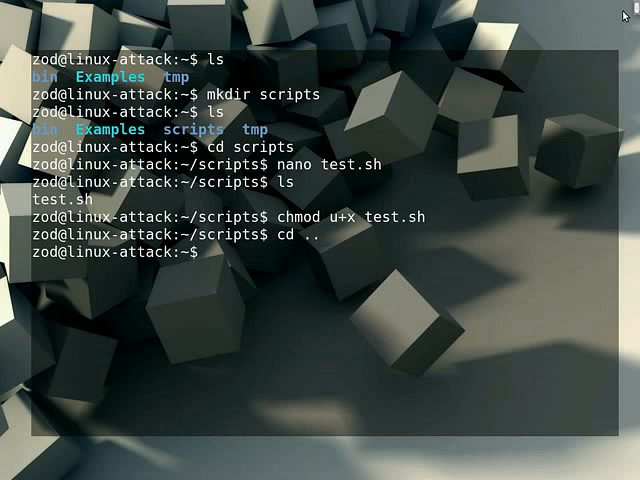
Run nano .profile to edit the profile file.
{"action": "type", "text": "nano"}
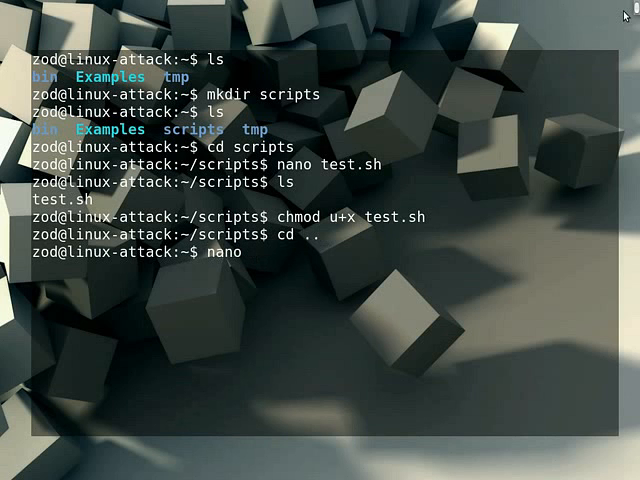
{"action": "type", "text": "."}
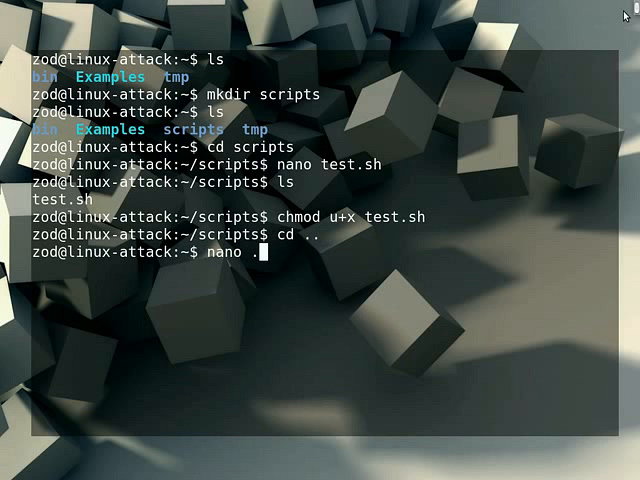
{"action": "type", "text": "profile"}
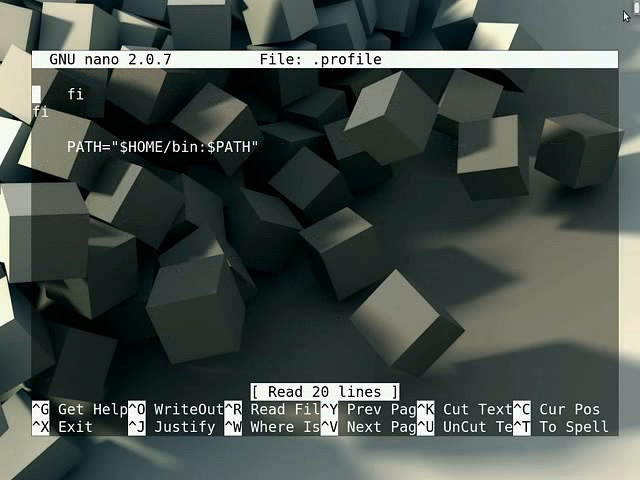
Change PATH to "$HOME/bin:$HOME/scripts:$PATH" and save .profile.
{"action": "key", "text": "Down"}
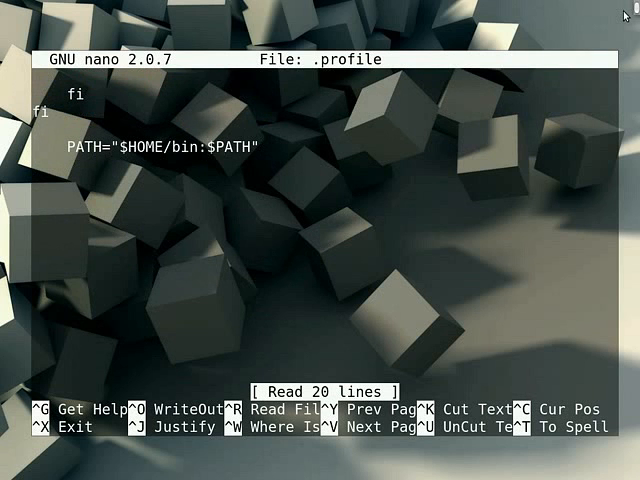
{"action": "type", "text": "$"}
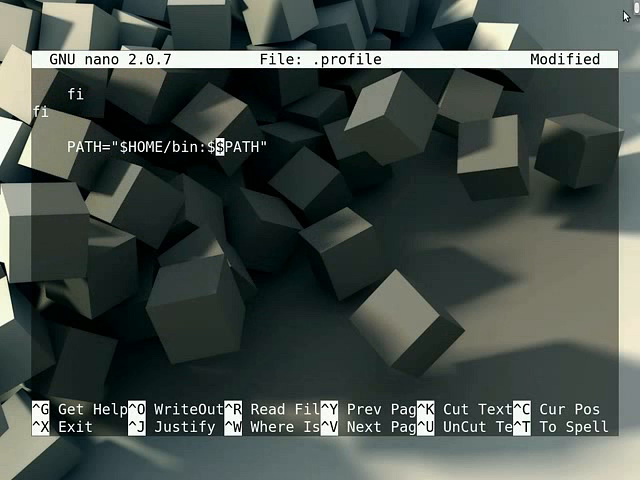
{"action": "type", "text": "HOME"}
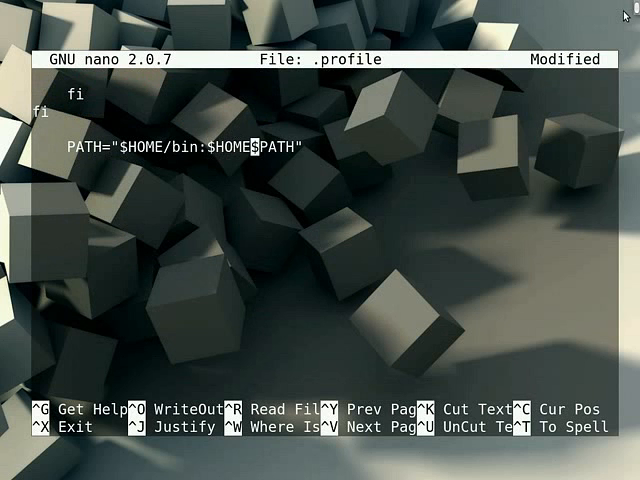
{"action": "type", "text": "$"}
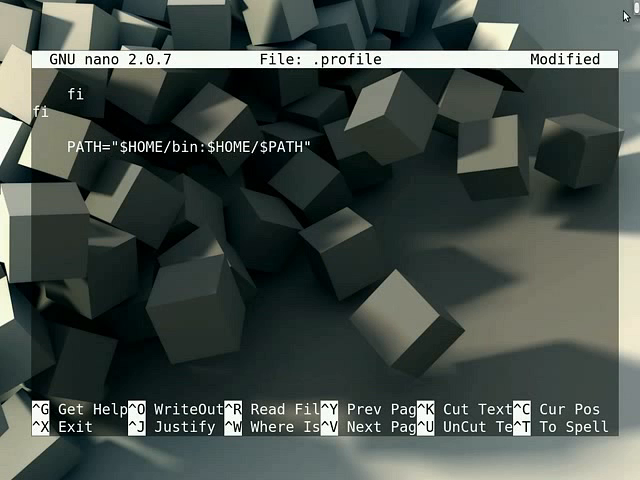
{"action": "type", "text": "scripts"}
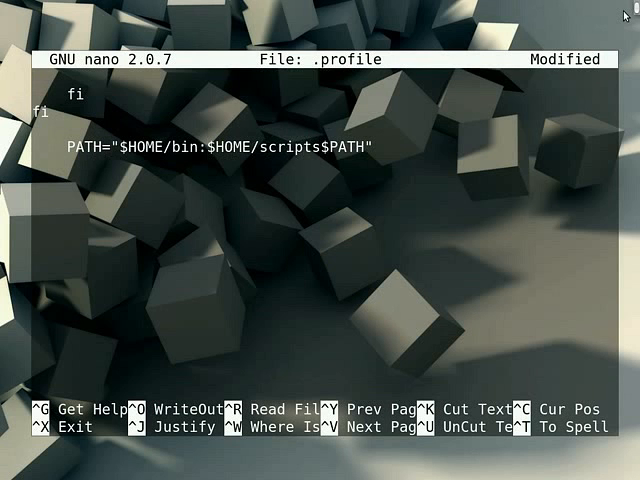
{"action": "type", "text": ":"}
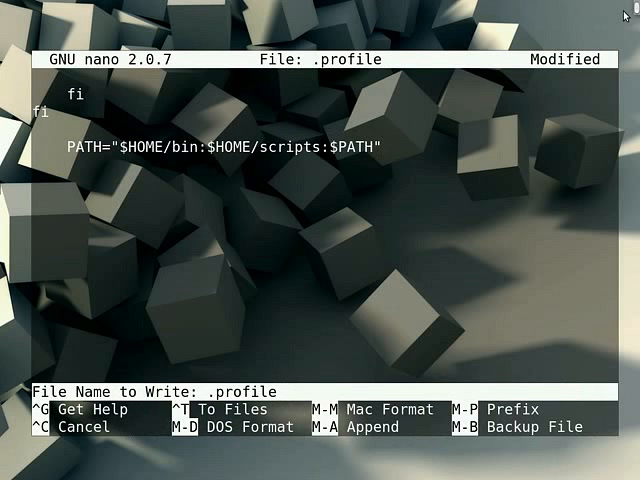
{"action": "key", "text": "Enter"}
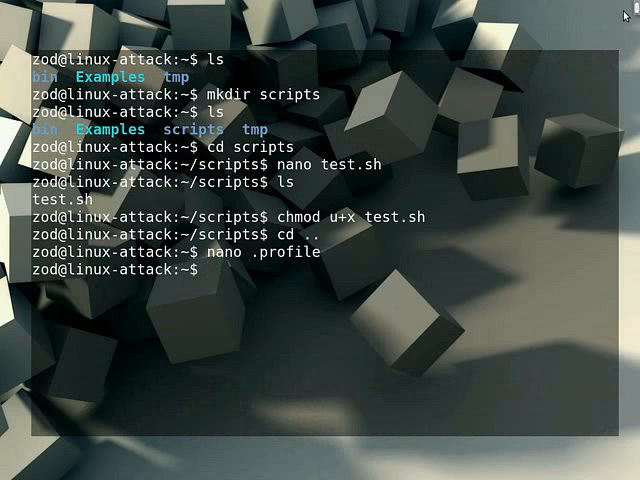
Run pwd to confirm /home/zod, then enter . $HOME/.profile at the prompt.
{"action": "type", "text": "pwd"}
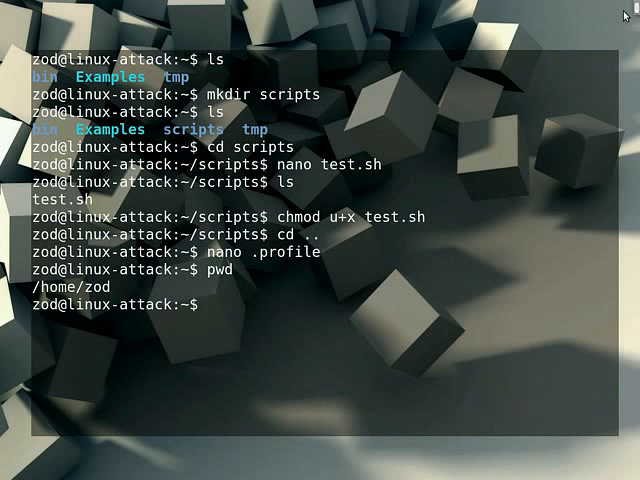
{"action": "type", "text": "."}
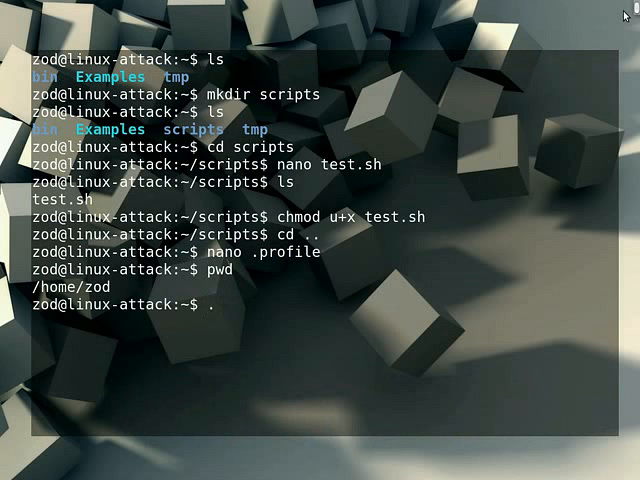
{"action": "type", "text": "$"}
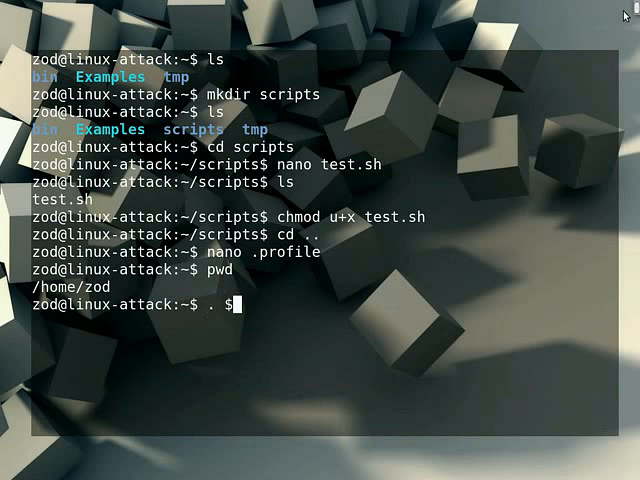
{"action": "type", "text": "HO"}
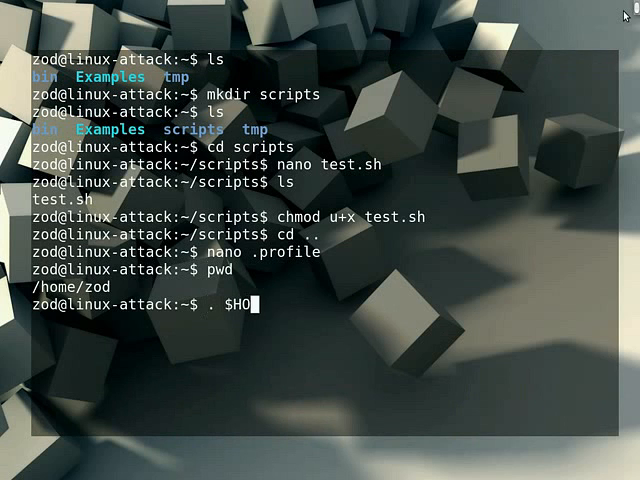
{"action": "type", "text": "ME"}
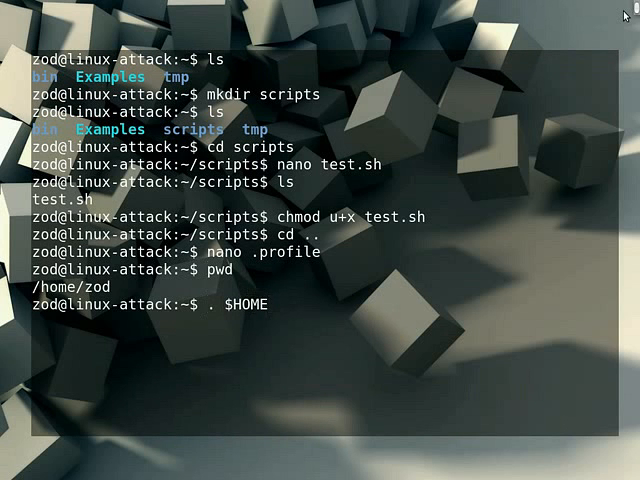
{"action": "type", "text": "/"}
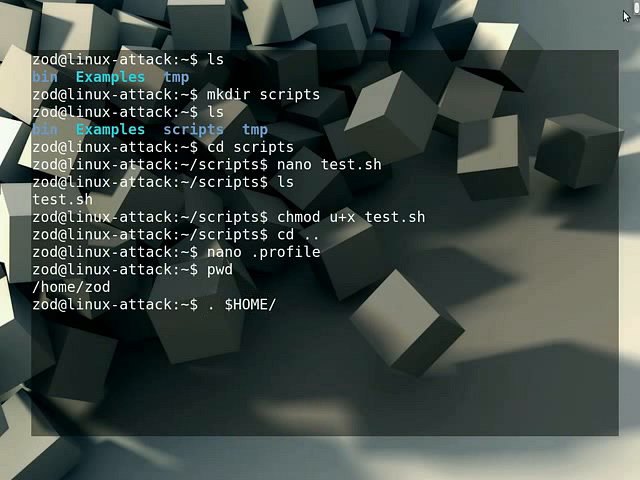
{"action": "type", "text": ".pro"}
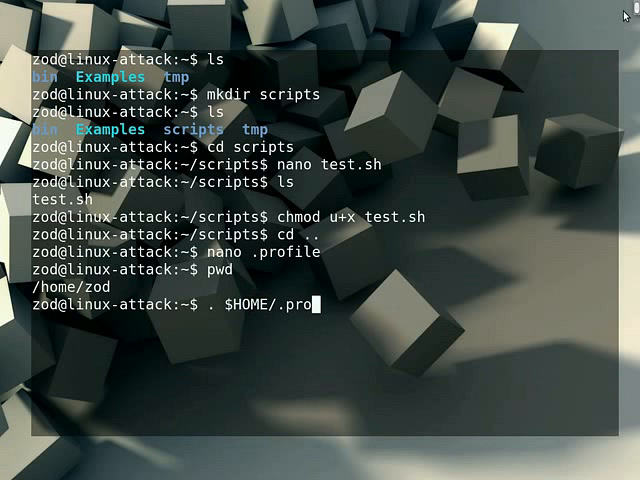
{"action": "type", "text": "file"}
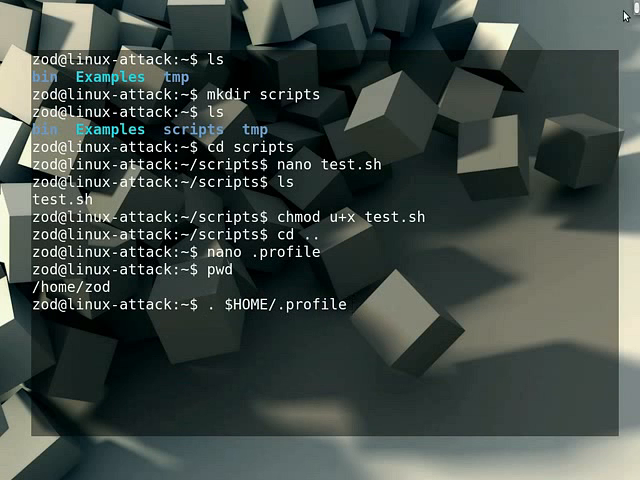